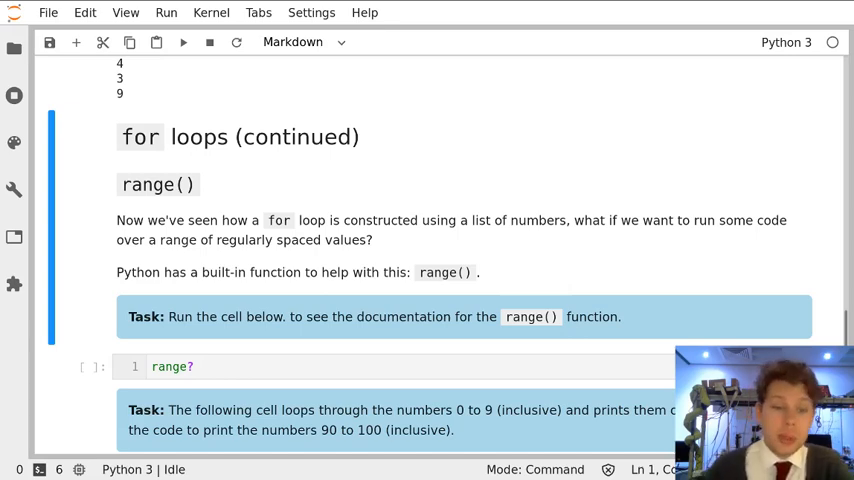
Scroll through the notebook to the 'range?' cell and its range() docstring output
scroll(up, 3)
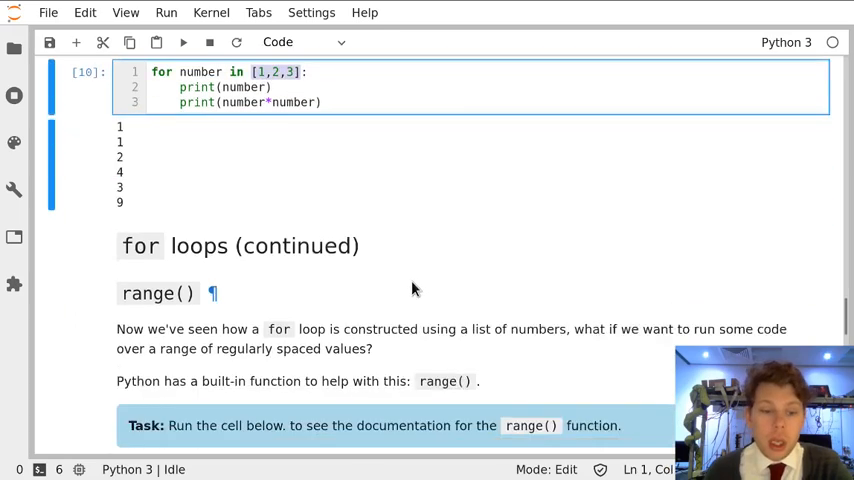
scroll(down, 3)
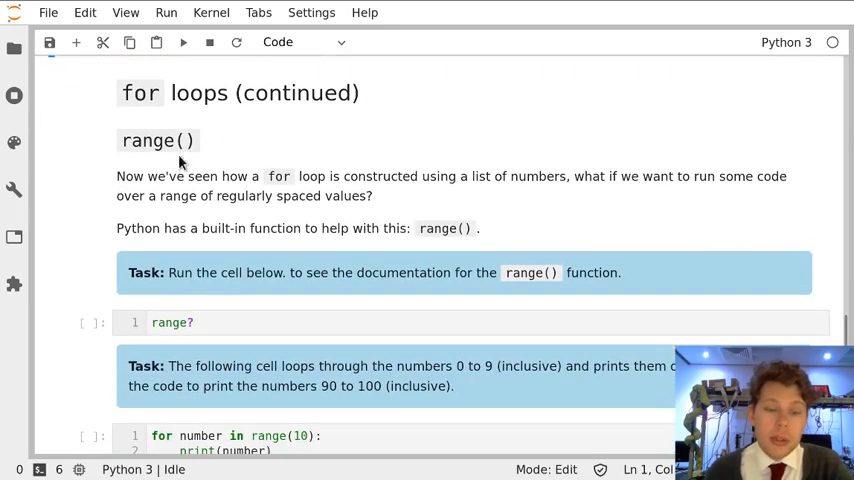
mouse_move(365, 224)
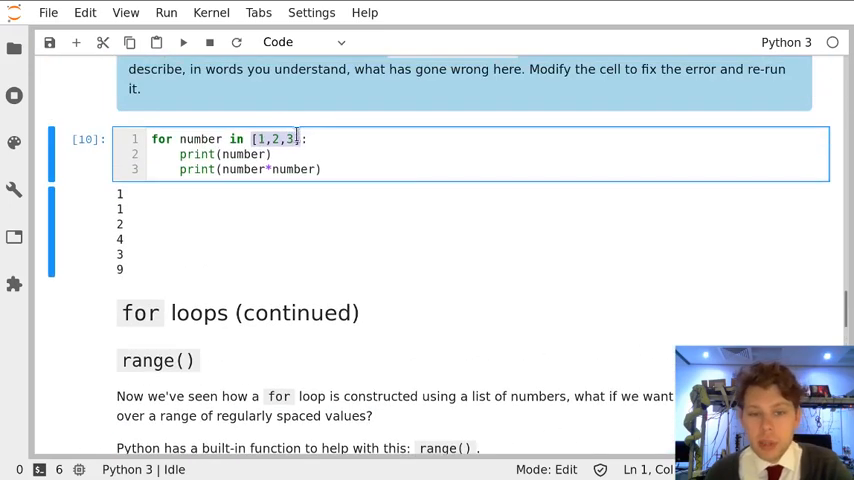
scroll(down, 3)
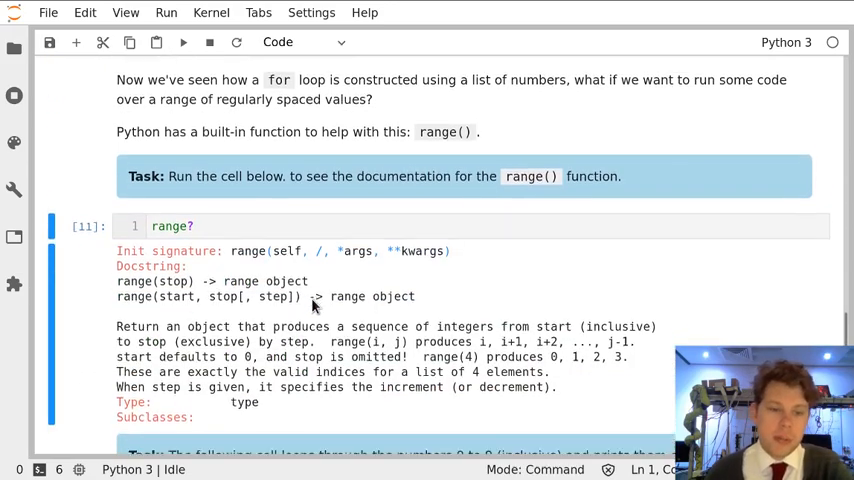
scroll(down, 3)
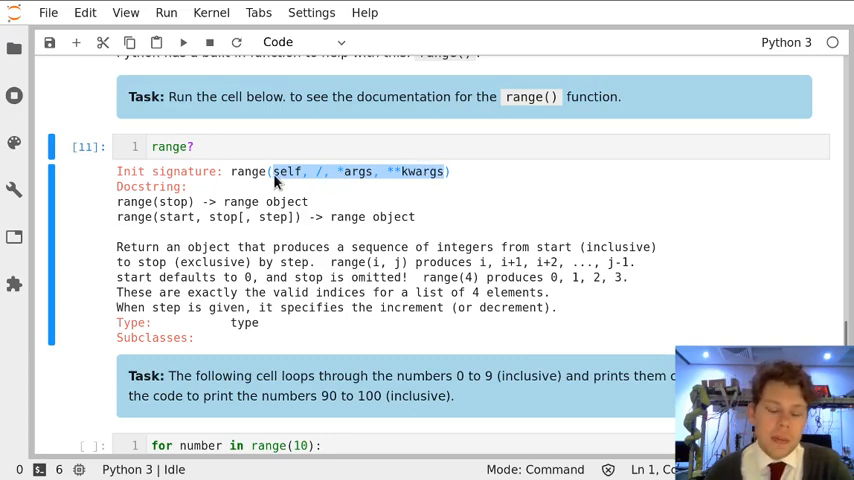
mouse_move(108, 228)
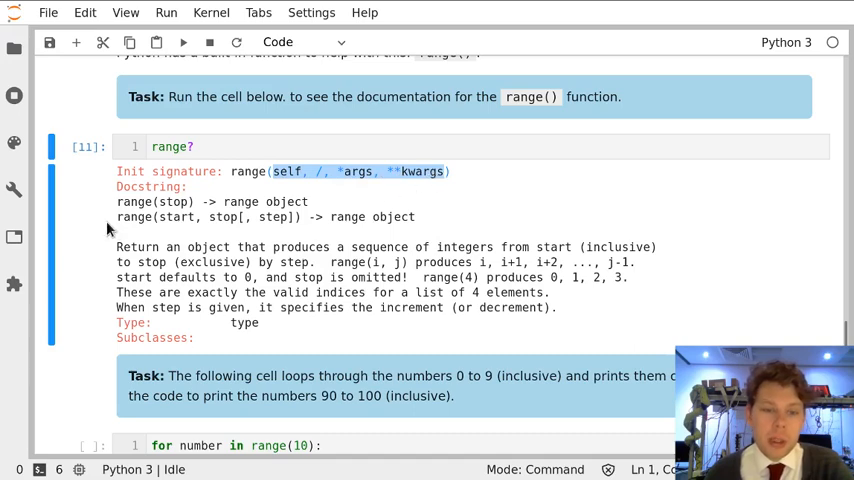
double_click(200, 202)
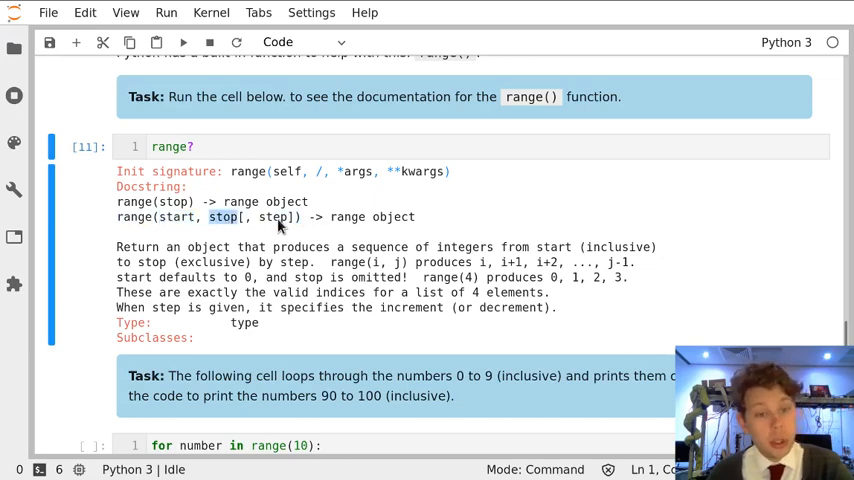
double_click(275, 217)
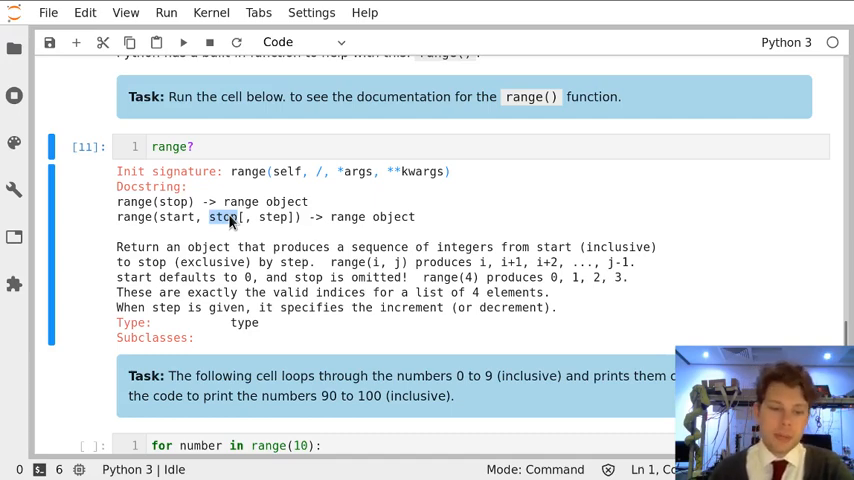
drag(116, 247, 558, 307)
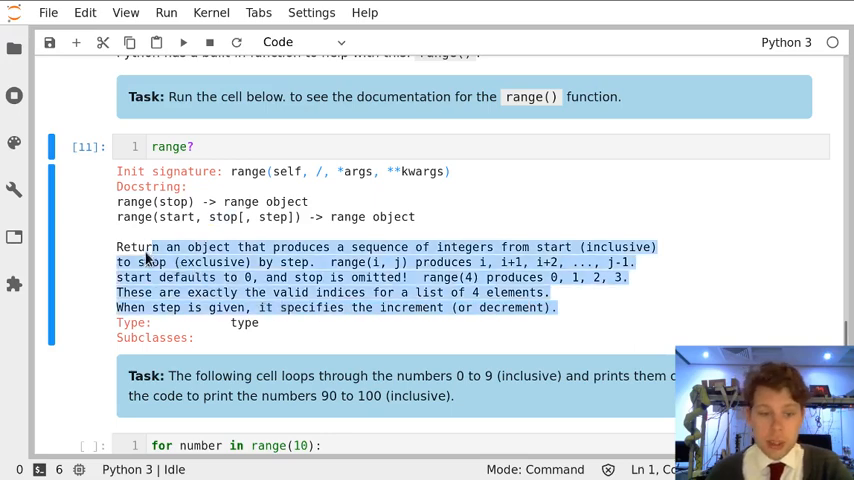
mouse_move(510, 294)
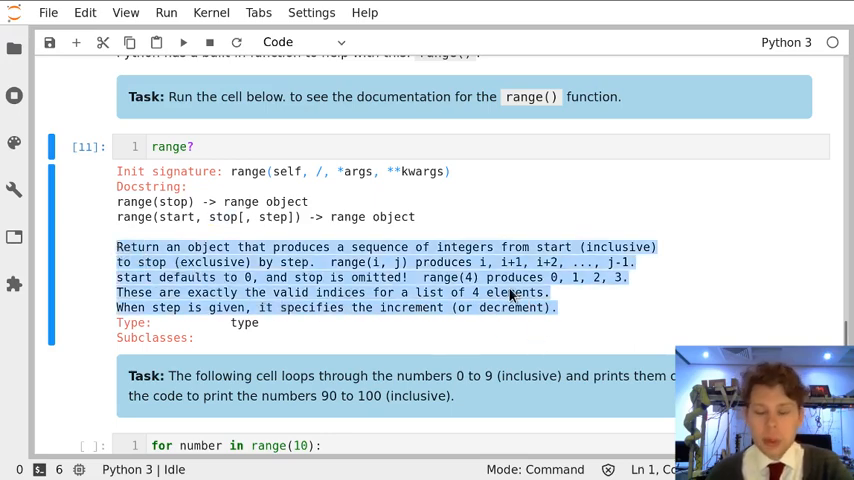